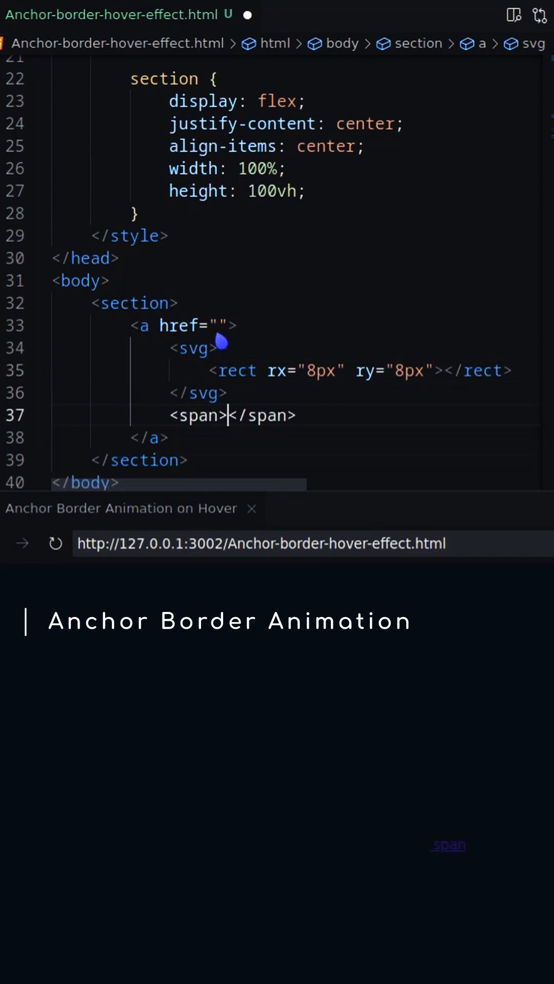
pyautogui.write('po')
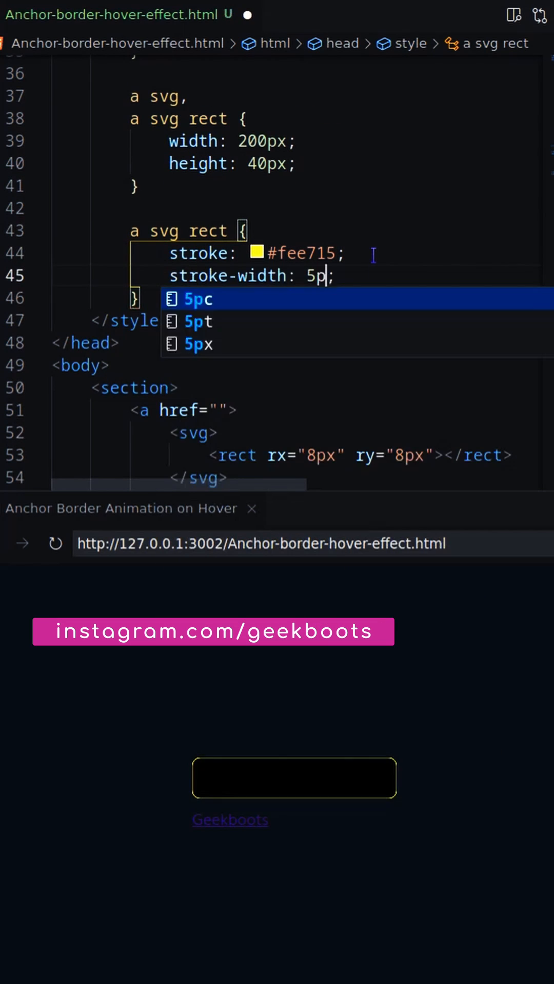
pyautogui.write('fill: transparent;')
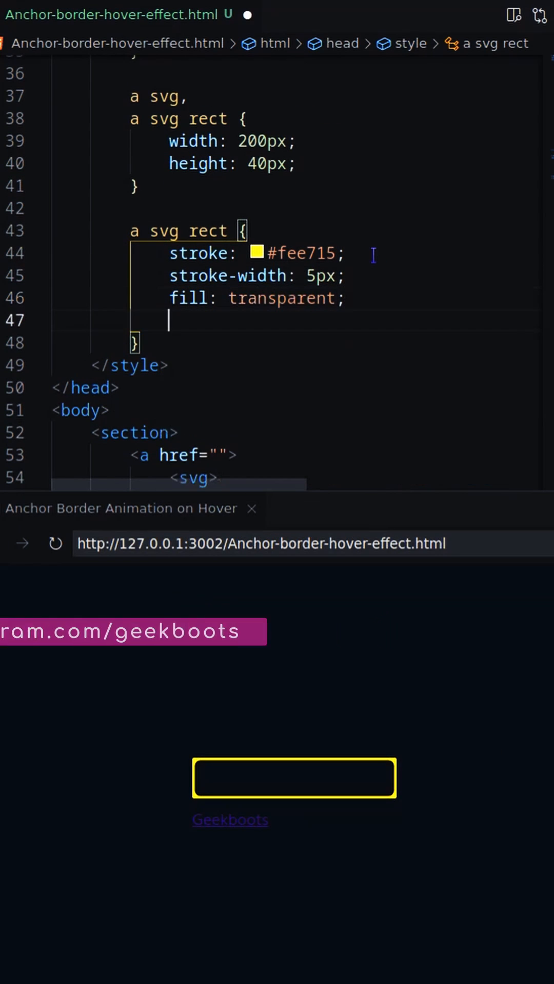
pyautogui.write('stroke-dasharray: 100 320;')
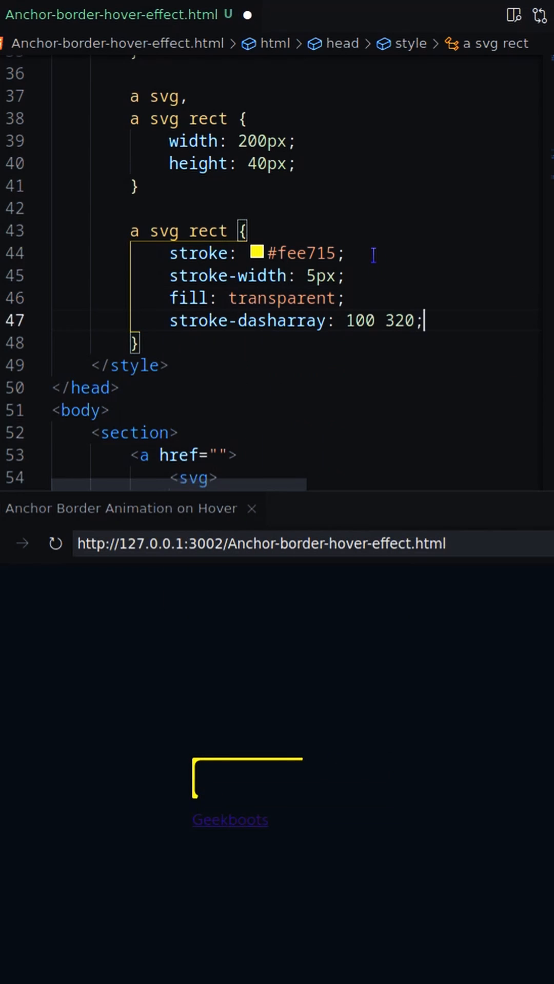
pyautogui.write('stroke-dashoffset: -274;')
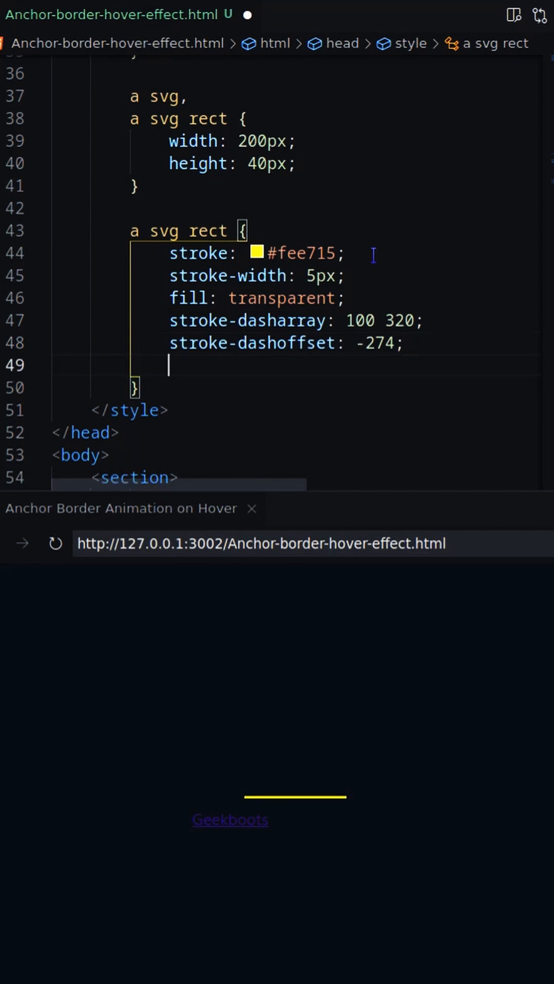
pyautogui.write('stroke-linecap: round;')
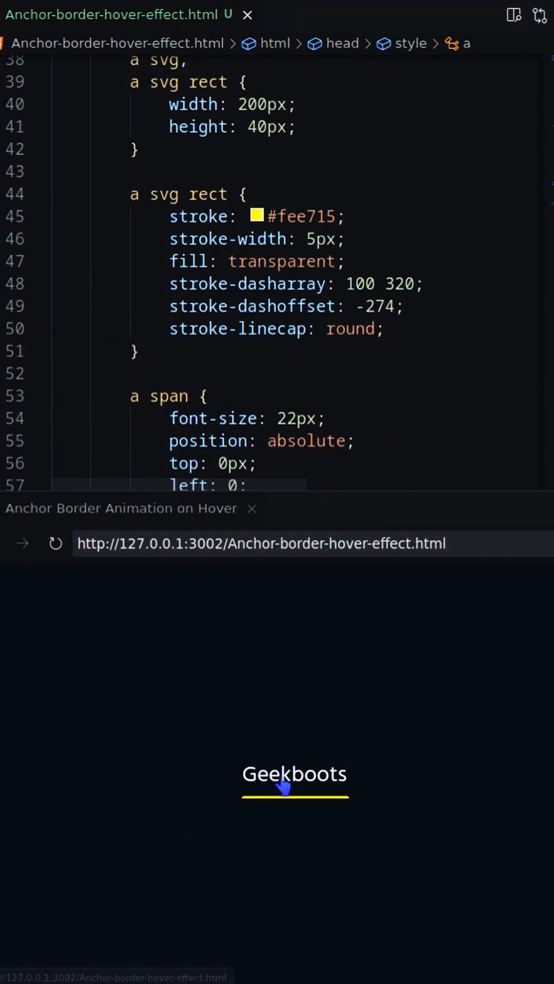
pyautogui.write('a:hover svg rect {')
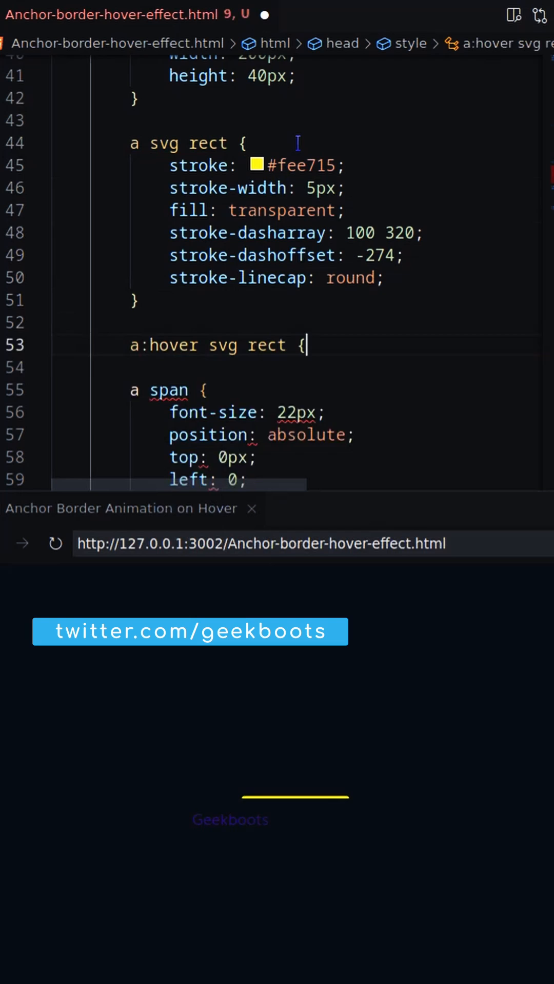
pyautogui.write('stroke-dasharray: 500px;')
pyautogui.write('transition: 0.5s all ;')
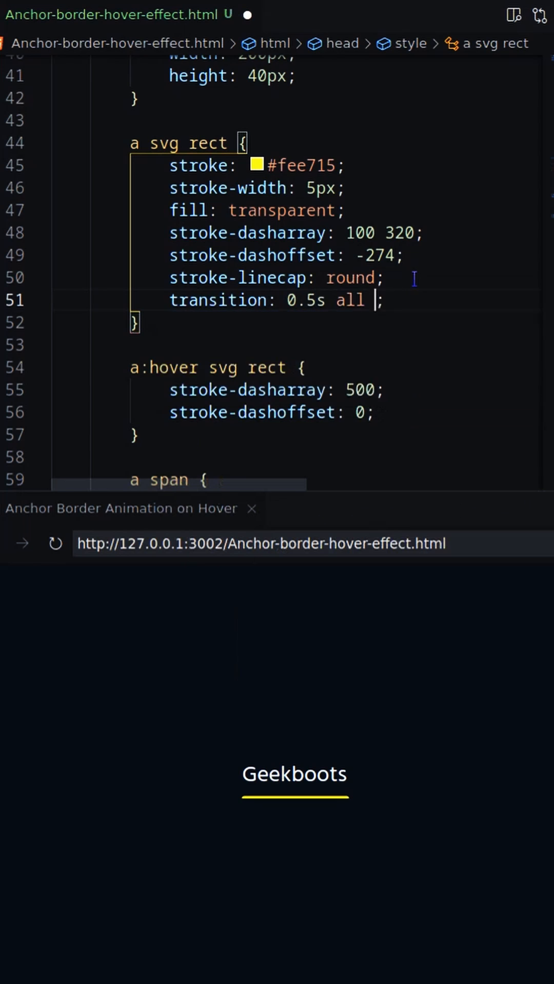
pyautogui.scroll(-3)
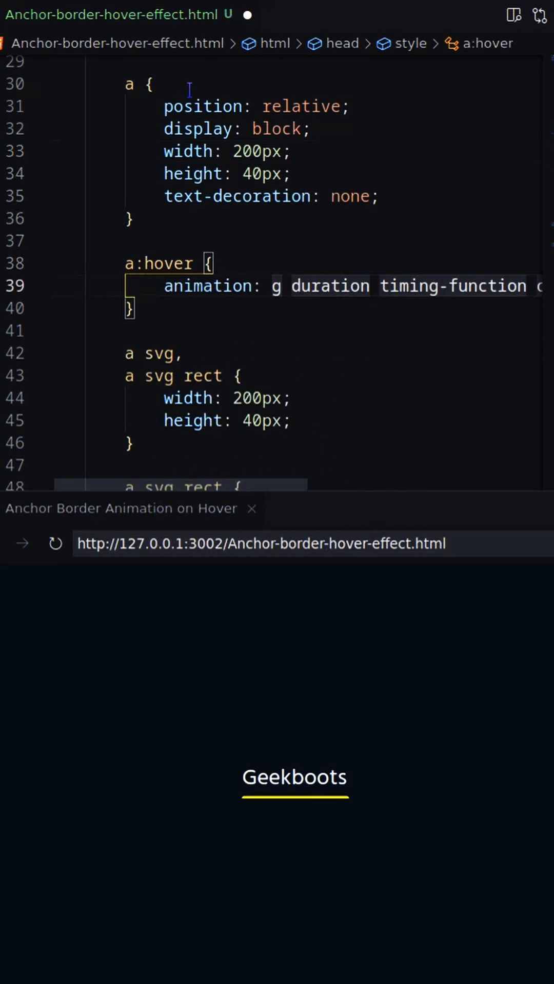
pyautogui.write('glow 0.2s 0.5s ite')
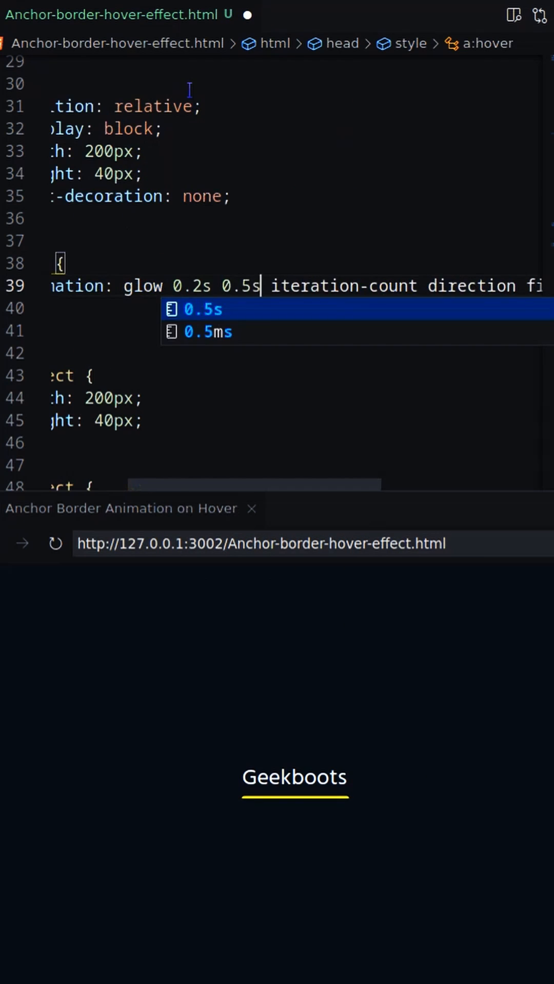